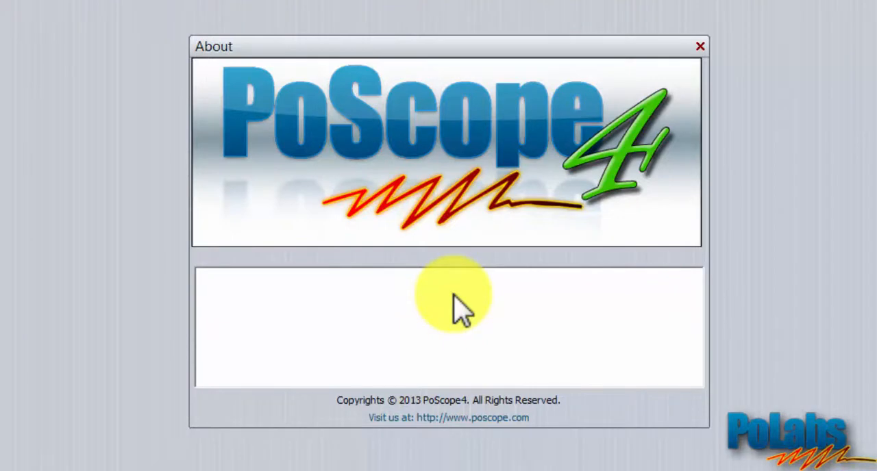
Close the About window so the Displays choices (OSC, X/Y, FFT, REC, LAN) become available.
{"action": "left_click", "coordinate": [698, 47]}
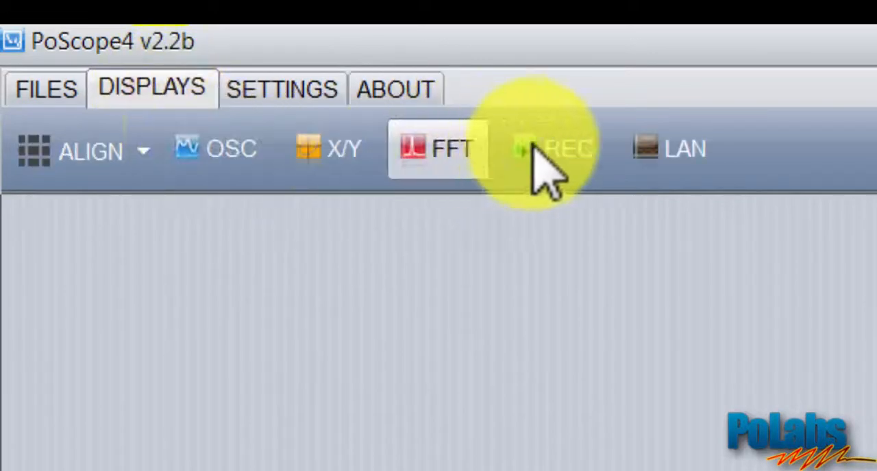
Launch the LAN logic analyzer display for the 16 digital ports.
{"action": "left_click", "coordinate": [554, 148]}
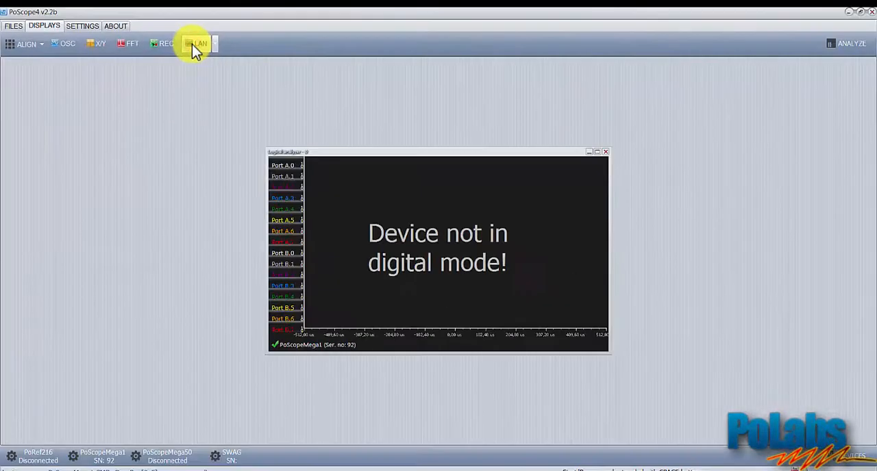
{"action": "mouse_move", "coordinate": [591, 152]}
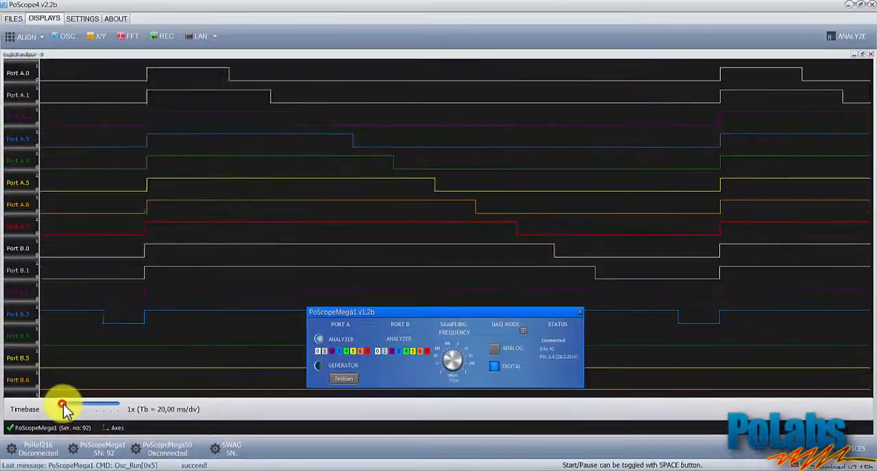
Widen the Timebase to show more pulse cycles, then dismiss the PoScopeMega1 settings panel.
{"action": "left_click_drag", "start_coordinate": [62, 404], "coordinate": [93, 405]}
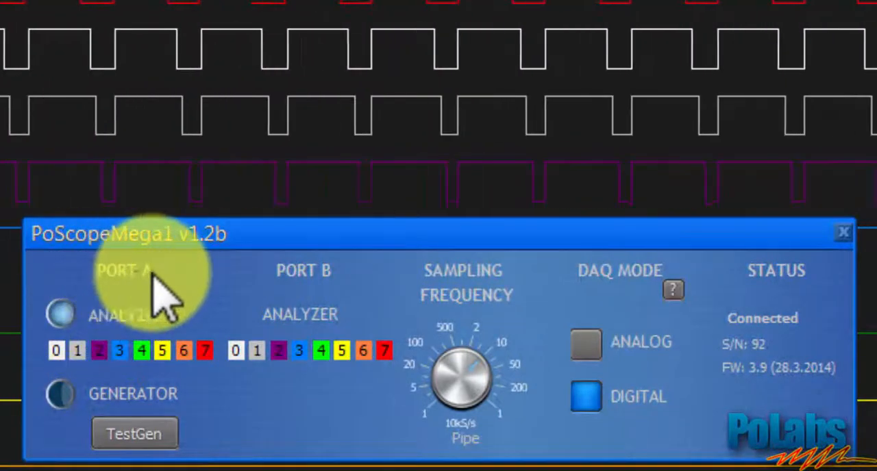
{"action": "mouse_move", "coordinate": [220, 335]}
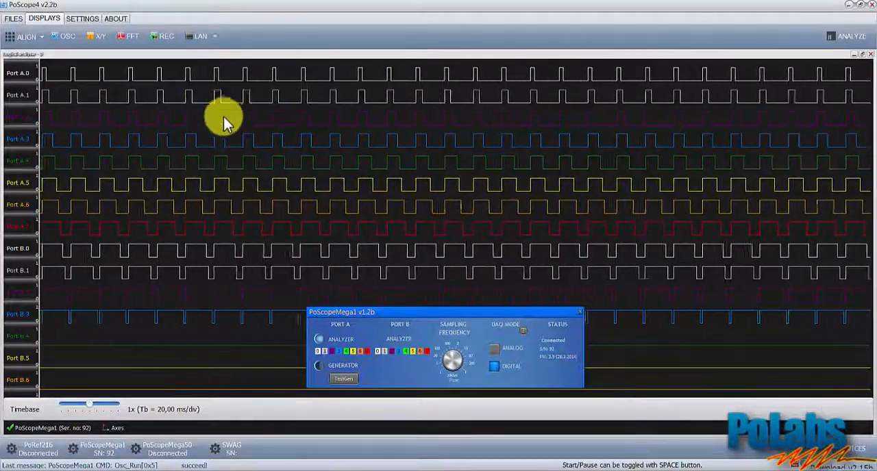
{"action": "mouse_move", "coordinate": [274, 294]}
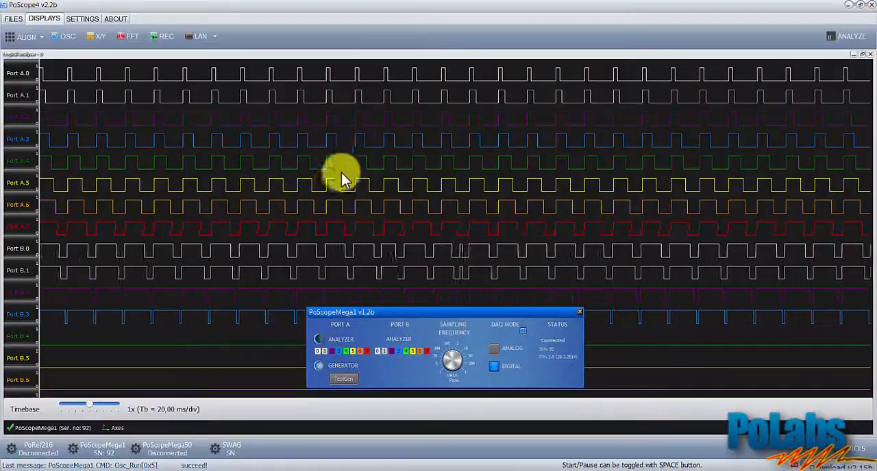
{"action": "mouse_move", "coordinate": [267, 301]}
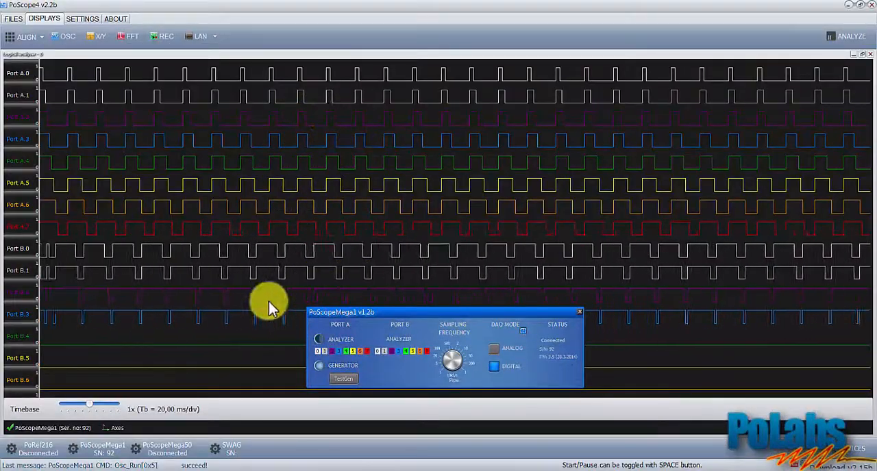
{"action": "mouse_move", "coordinate": [322, 342]}
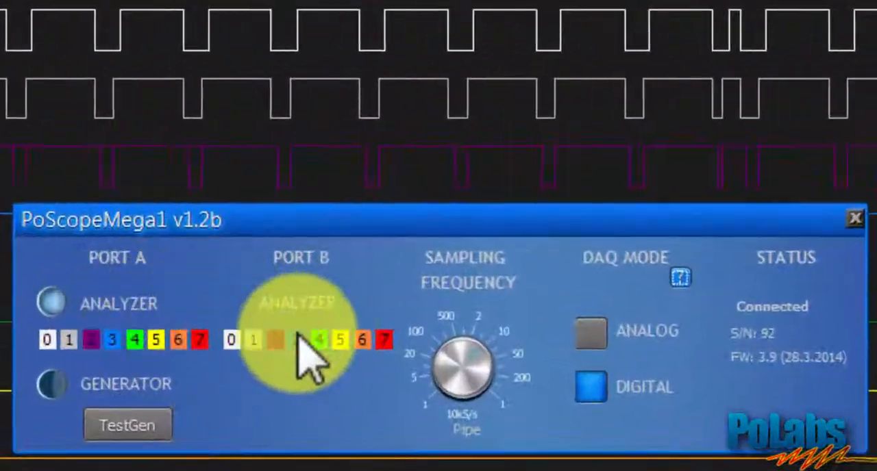
{"action": "mouse_move", "coordinate": [486, 343]}
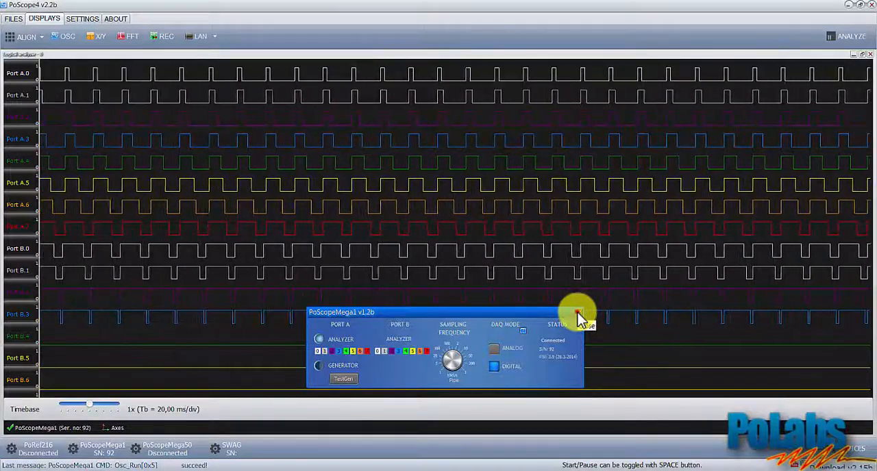
{"action": "left_click", "coordinate": [578, 313]}
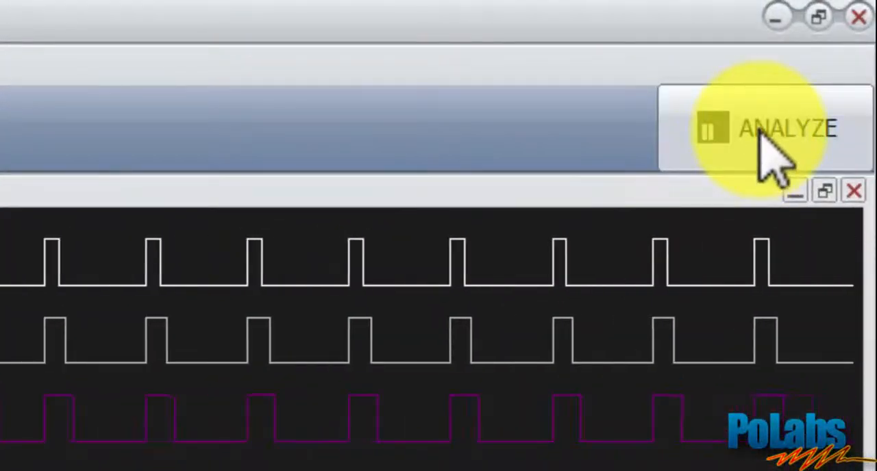
Stop capturing with ANALYZE and zoom the recording until individual square pulses are distinct.
{"action": "left_click", "coordinate": [784, 129]}
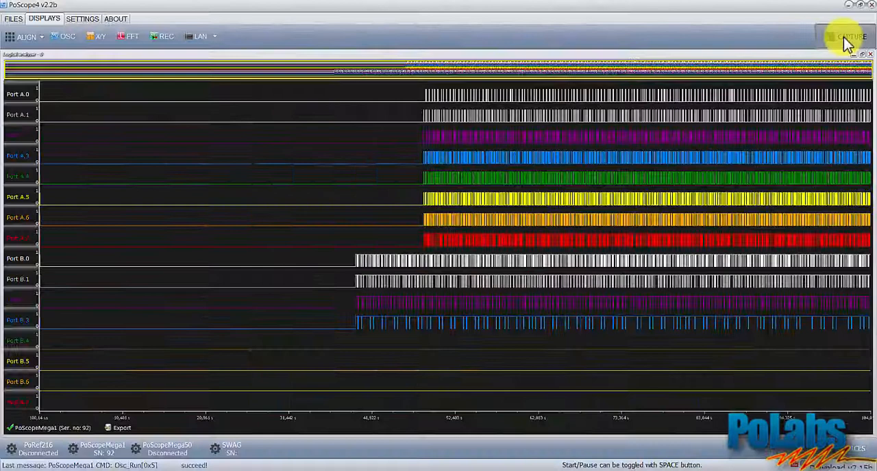
{"action": "mouse_move", "coordinate": [729, 315]}
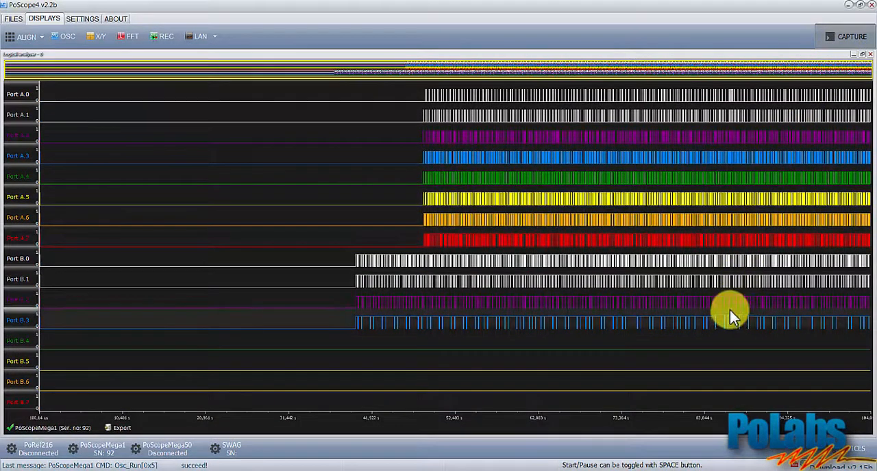
{"action": "mouse_move", "coordinate": [541, 103]}
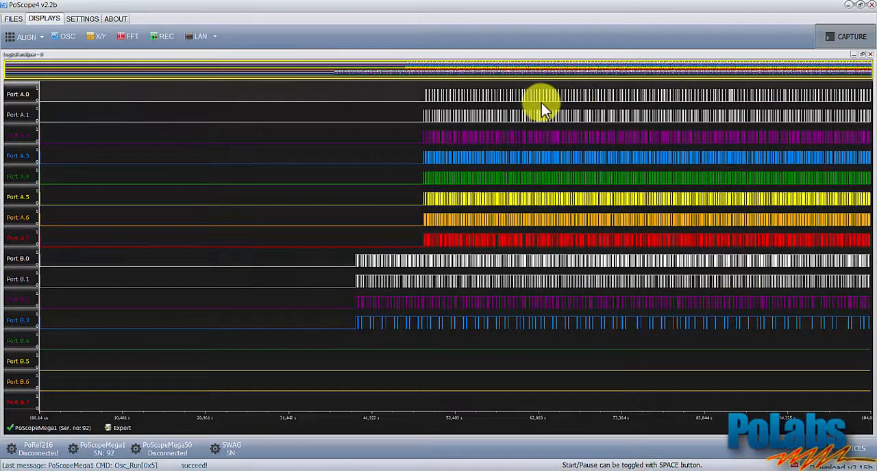
{"action": "mouse_move", "coordinate": [11, 76]}
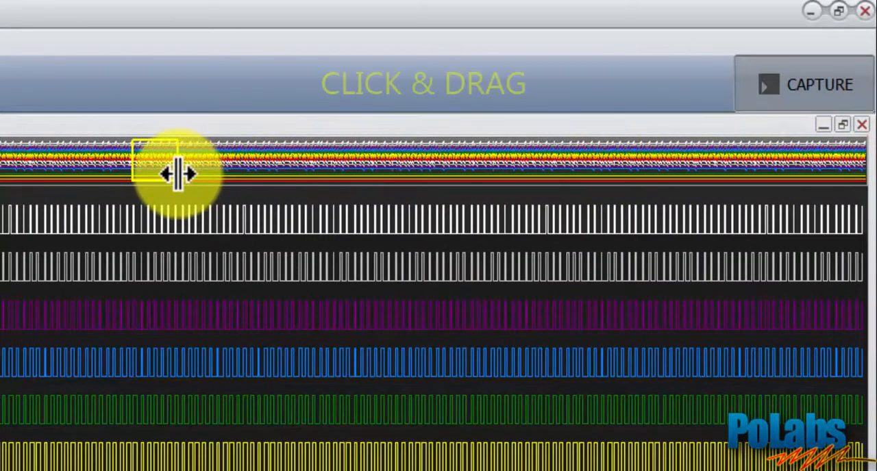
{"action": "left_click_drag", "start_coordinate": [178, 172], "coordinate": [240, 172]}
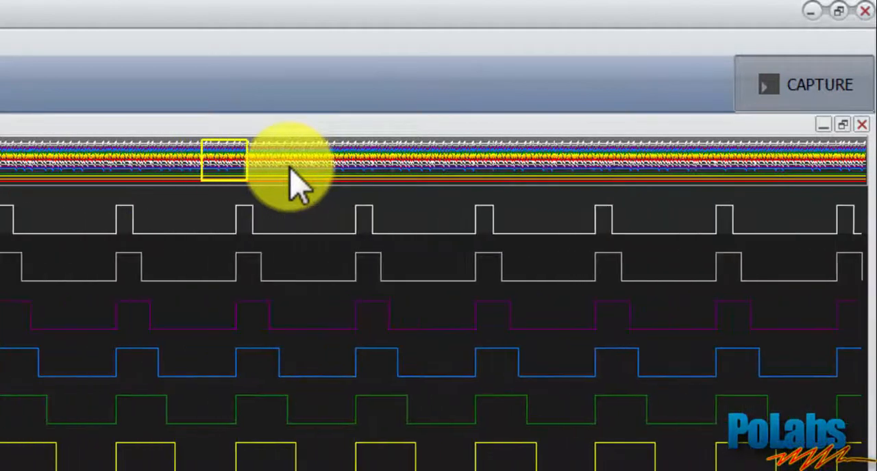
{"action": "scroll", "scroll_direction": "down", "scroll_amount": 3}
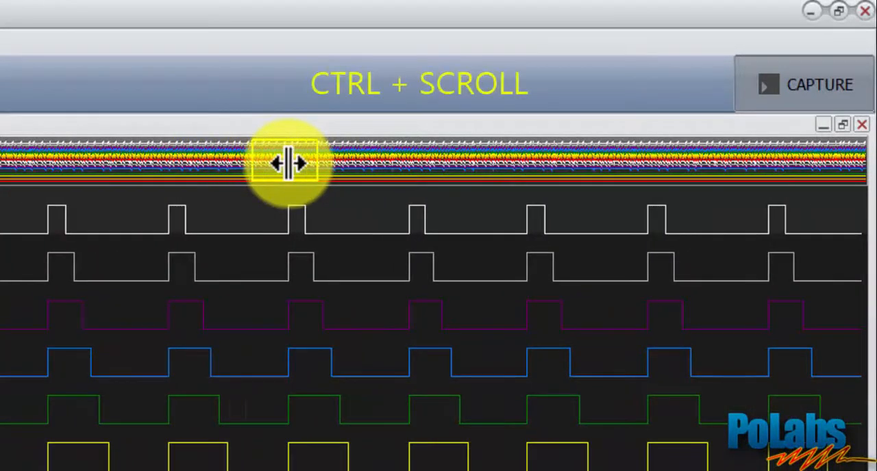
{"action": "scroll", "scroll_direction": "down", "scroll_amount": 3}
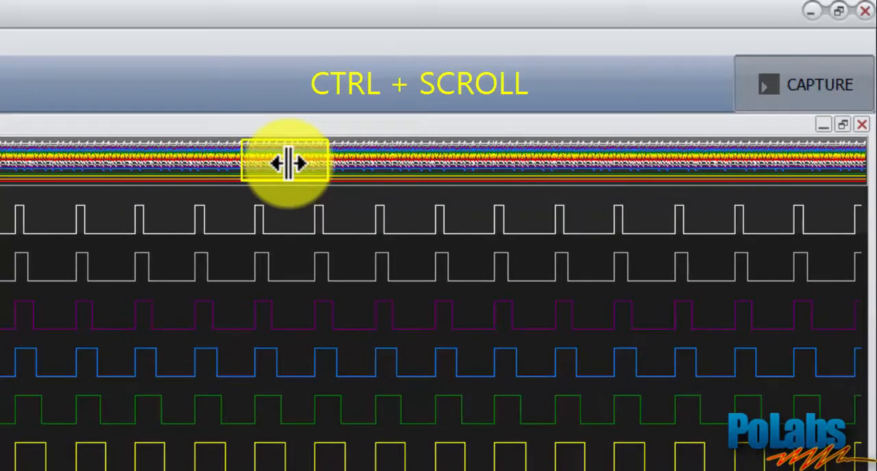
{"action": "scroll", "scroll_direction": "down", "scroll_amount": 3}
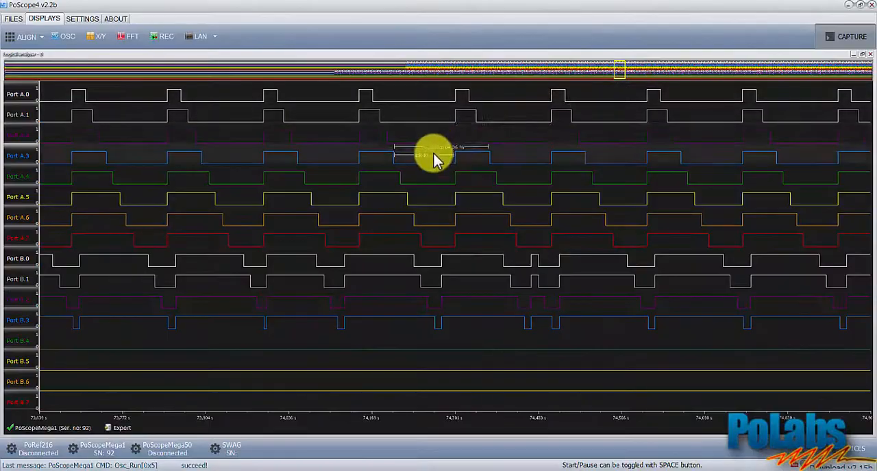
{"action": "mouse_move", "coordinate": [424, 199]}
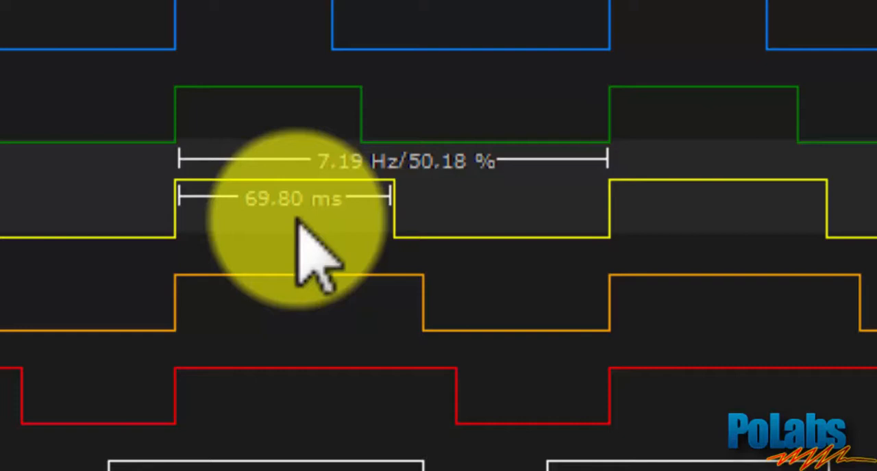
{"action": "mouse_move", "coordinate": [486, 246]}
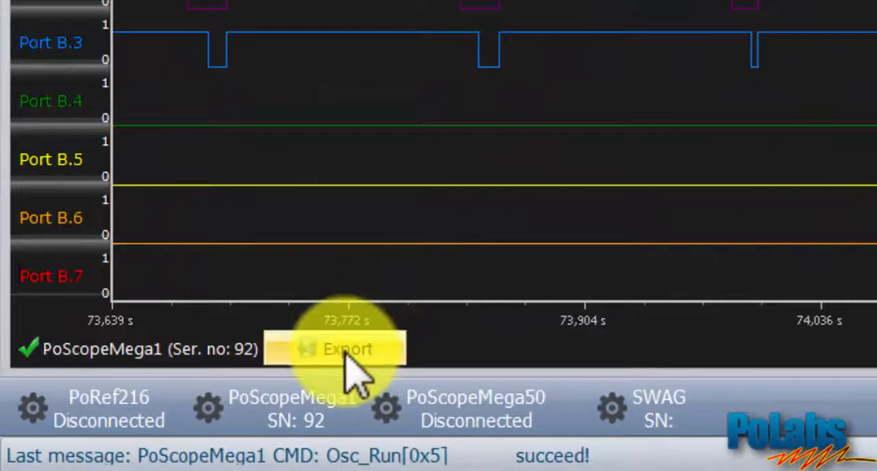
Select the export channels, comment 'logic analyzer - channel A', and export the current view.
{"action": "left_click", "coordinate": [334, 349]}
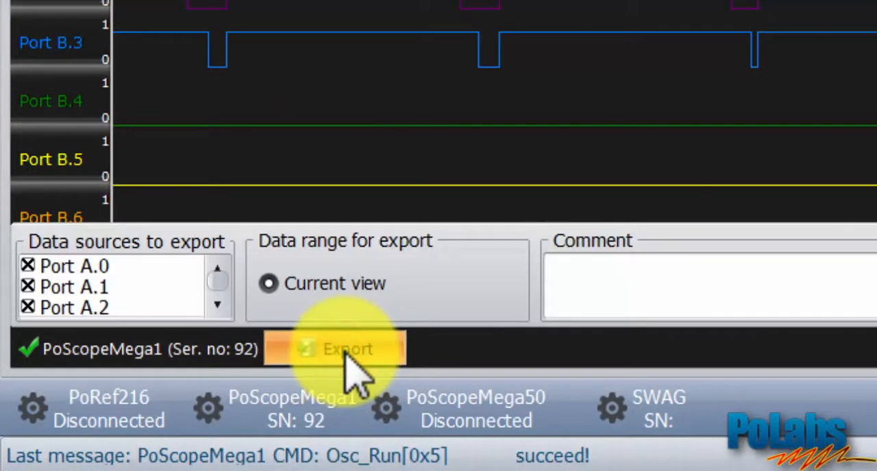
{"action": "mouse_move", "coordinate": [219, 322]}
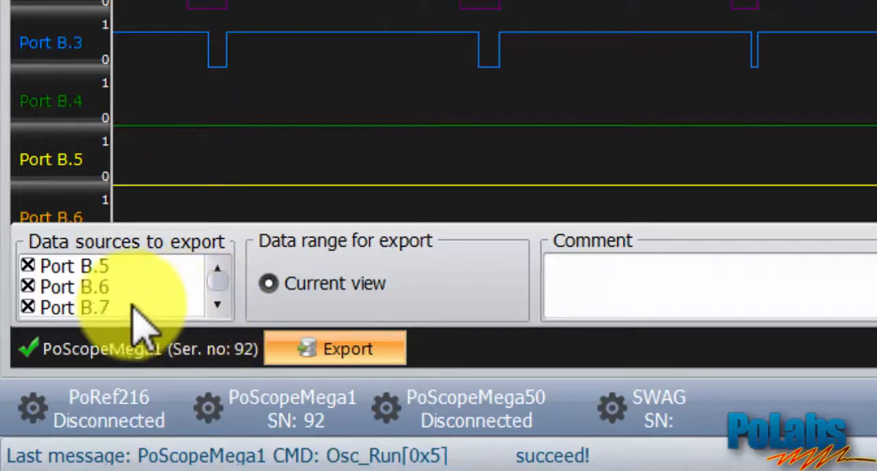
{"action": "left_click", "coordinate": [89, 287]}
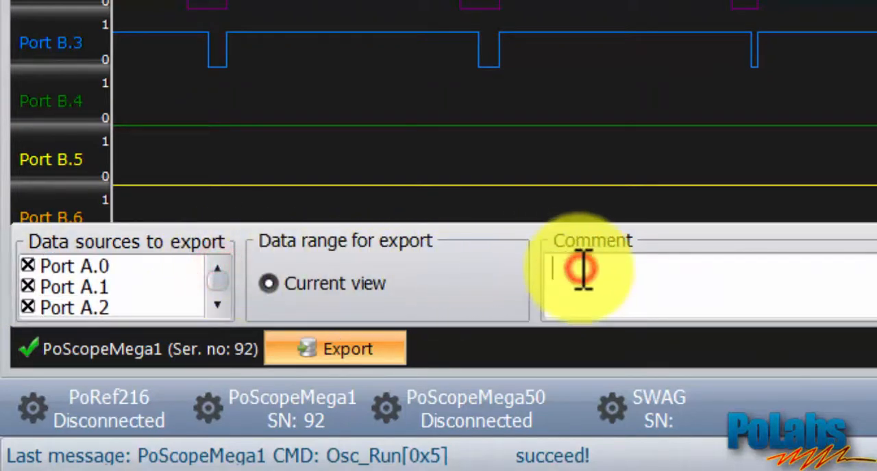
{"action": "type", "text": "logic"}
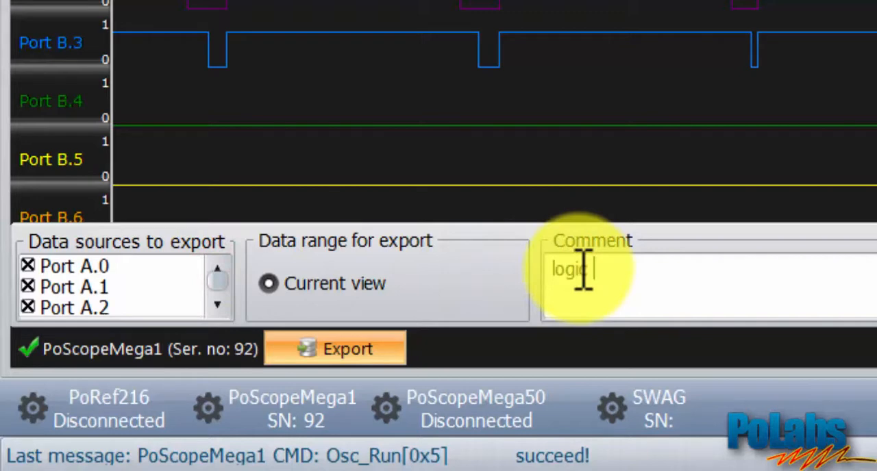
{"action": "type", "text": "analyzer"}
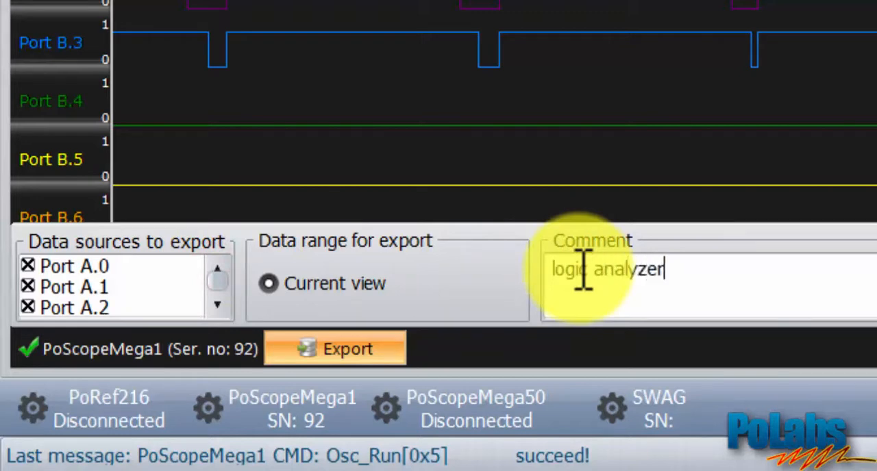
{"action": "type", "text": "- channel A"}
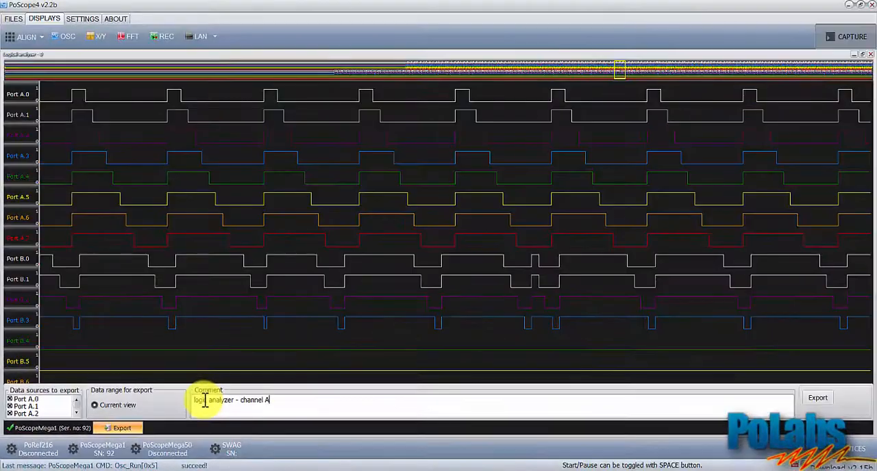
{"action": "mouse_move", "coordinate": [789, 400]}
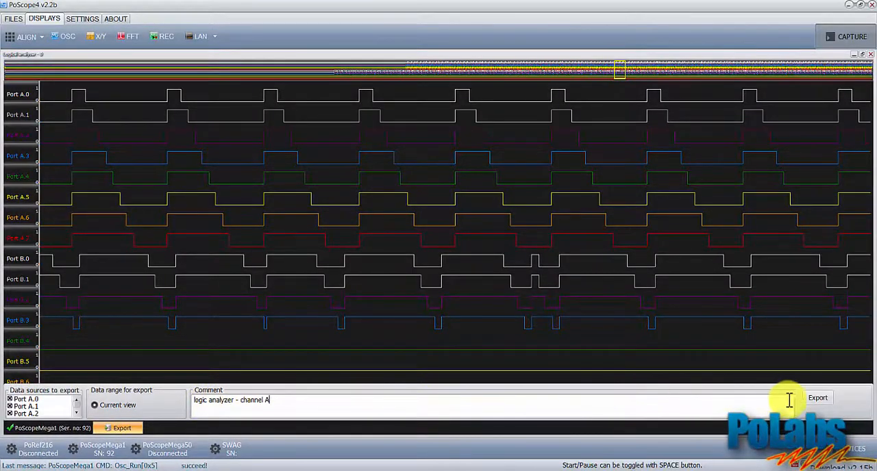
{"action": "left_click", "coordinate": [818, 397]}
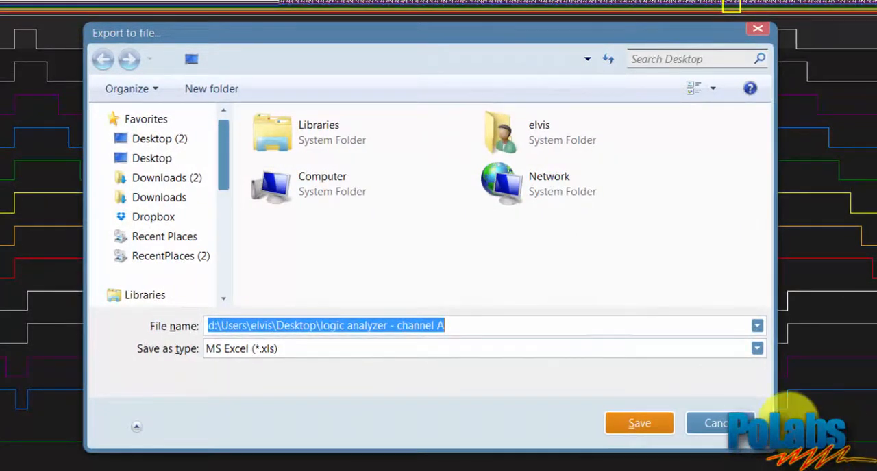
Save the export as 'log-ana-chA' with file type CSV File (*.csv).
{"action": "left_click", "coordinate": [326, 326]}
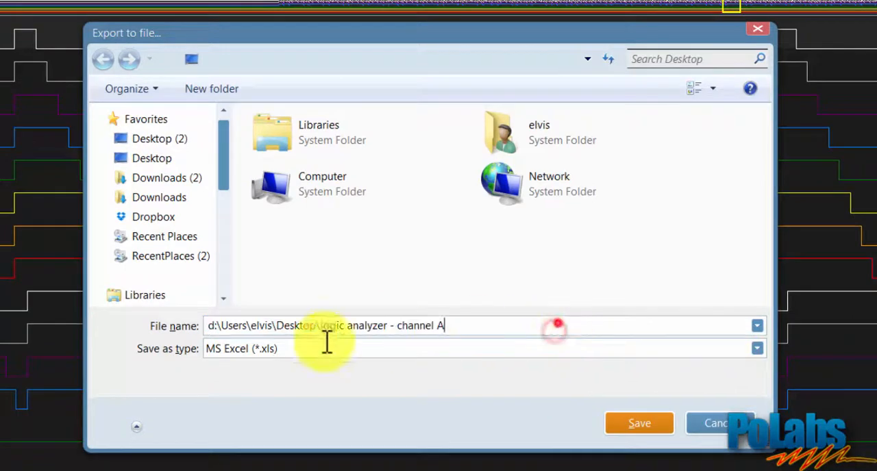
{"action": "type", "text": "log"}
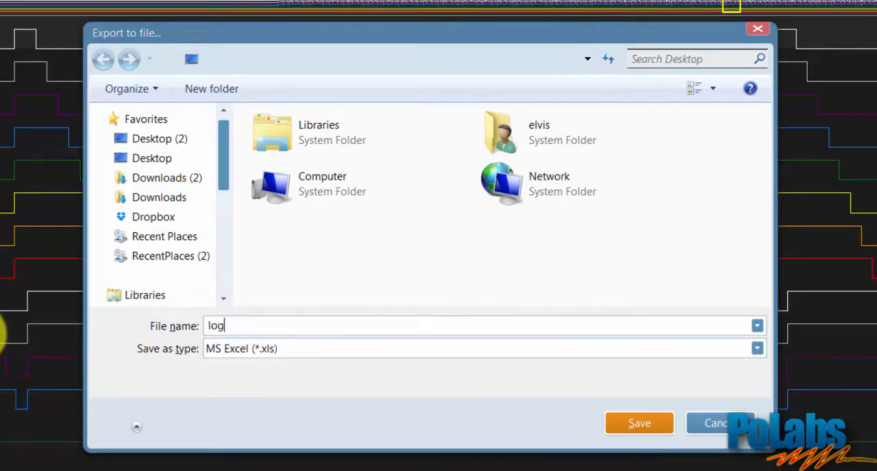
{"action": "type", "text": "-ana-"}
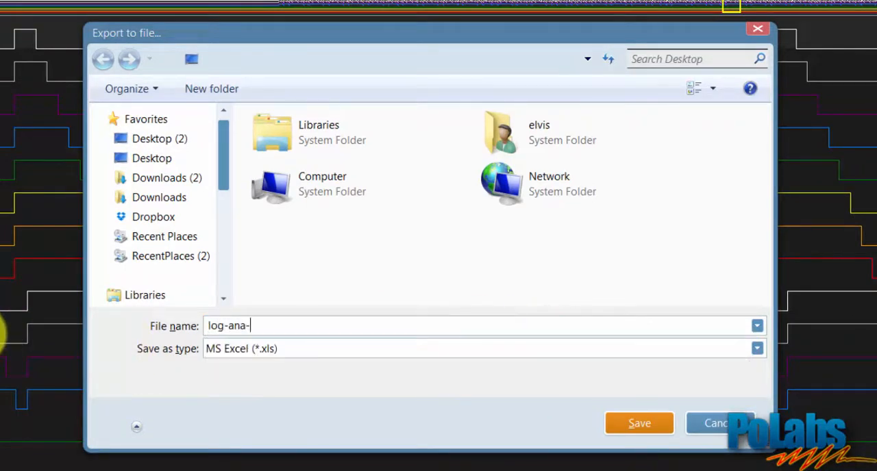
{"action": "type", "text": "chA"}
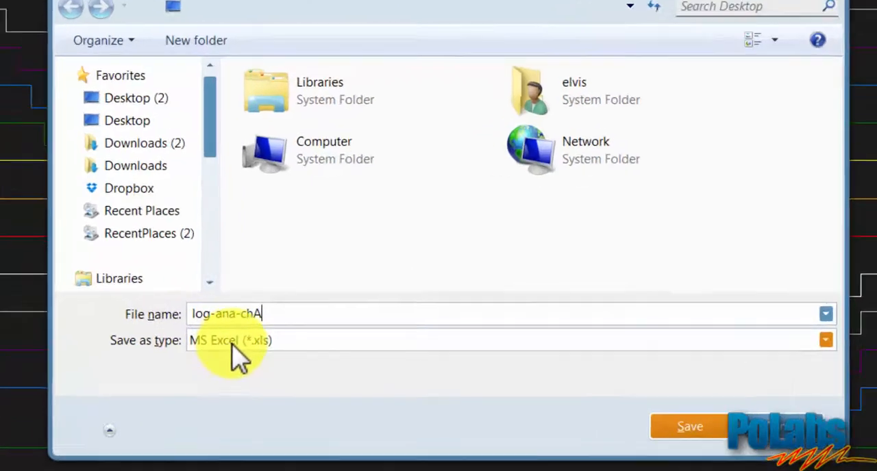
{"action": "left_click", "coordinate": [824, 340]}
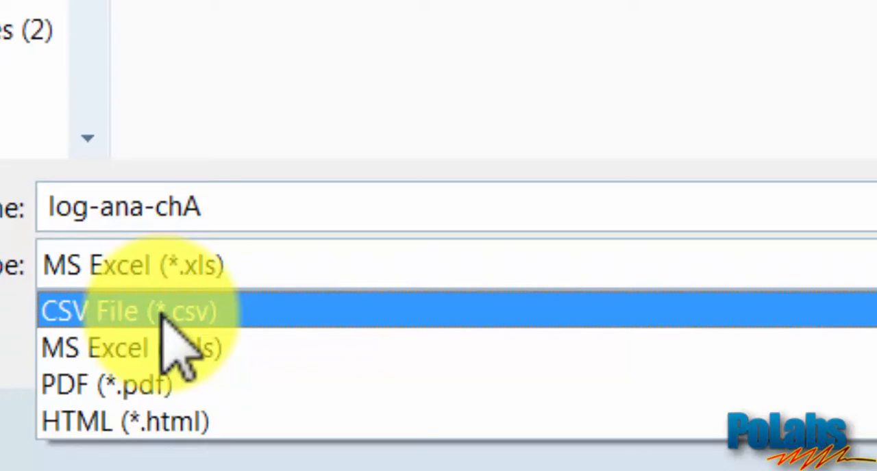
{"action": "left_click", "coordinate": [126, 311]}
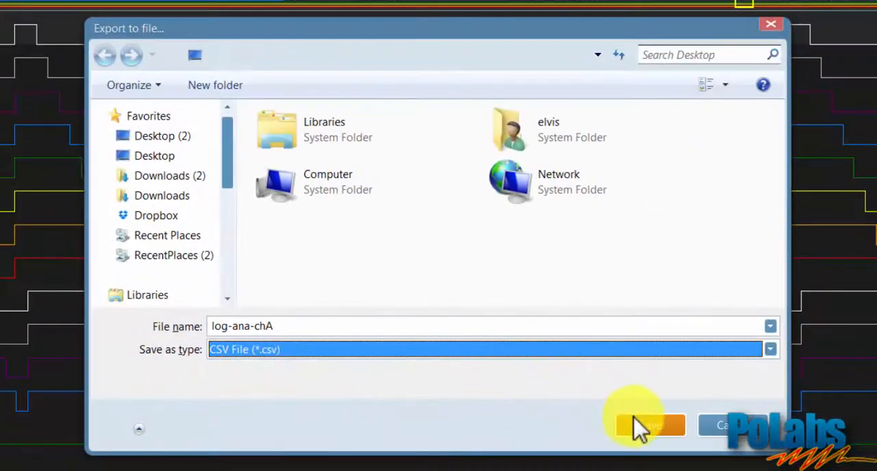
{"action": "left_click", "coordinate": [647, 424]}
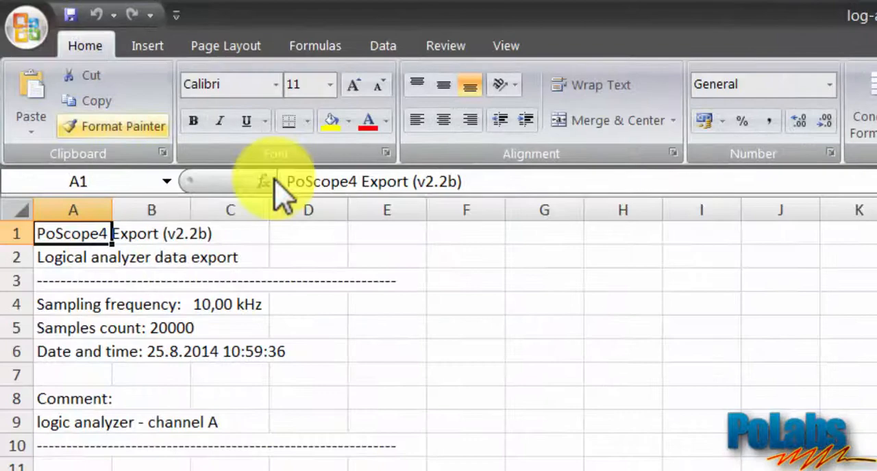
{"action": "mouse_move", "coordinate": [336, 194]}
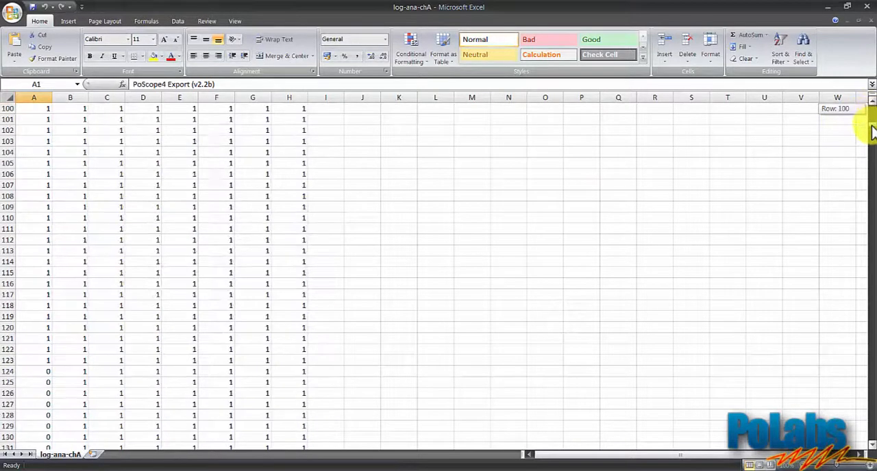
Scroll through the thousands of 0/1 channel rows in the log-ana-chA sheet and back up.
{"action": "scroll", "scroll_direction": "down", "scroll_amount": 3}
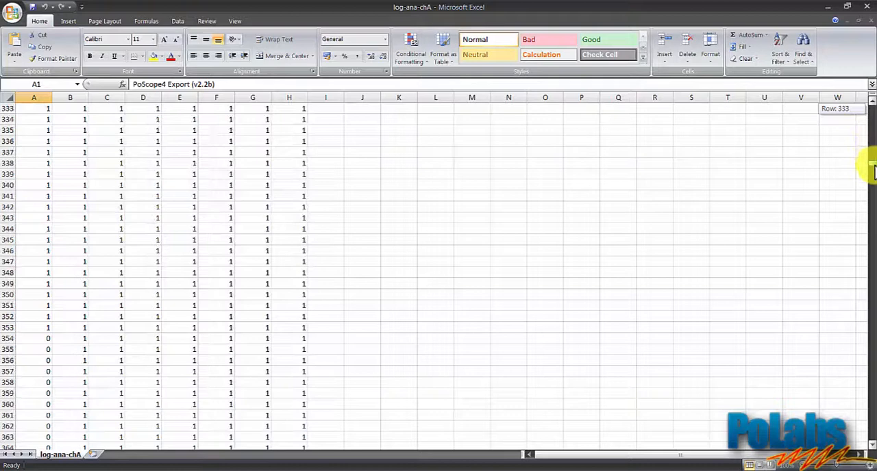
{"action": "scroll", "scroll_direction": "down", "scroll_amount": 3}
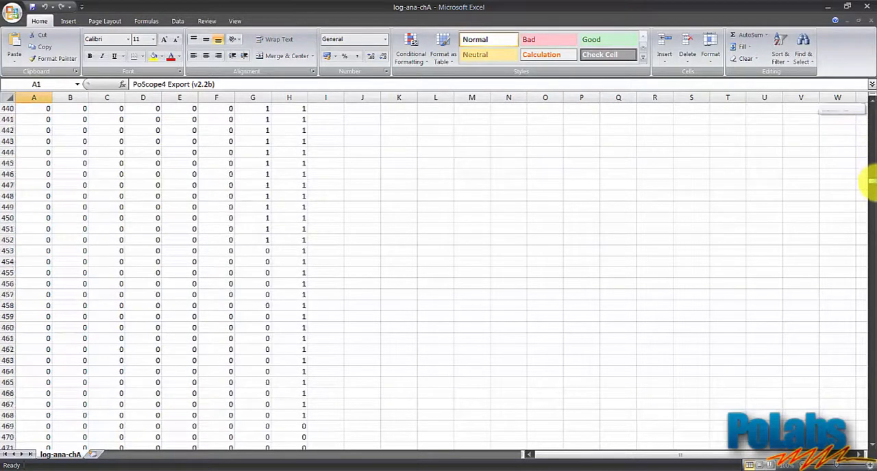
{"action": "scroll", "scroll_direction": "down", "scroll_amount": 3}
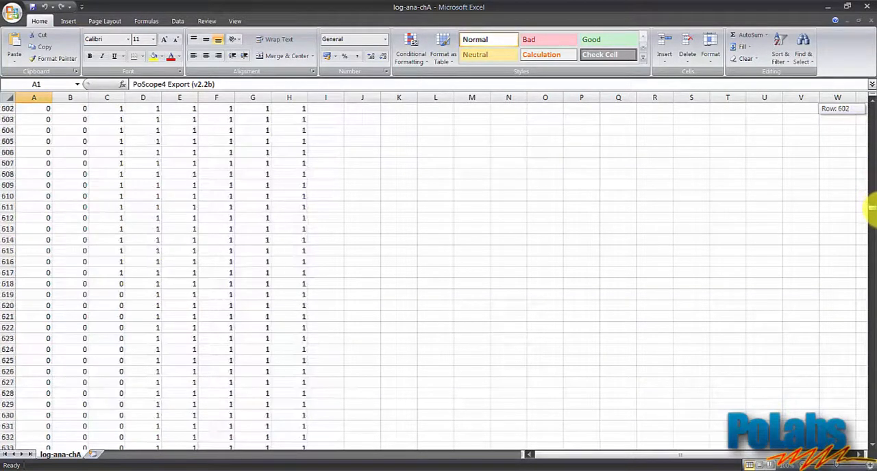
{"action": "scroll", "scroll_direction": "down", "scroll_amount": 3}
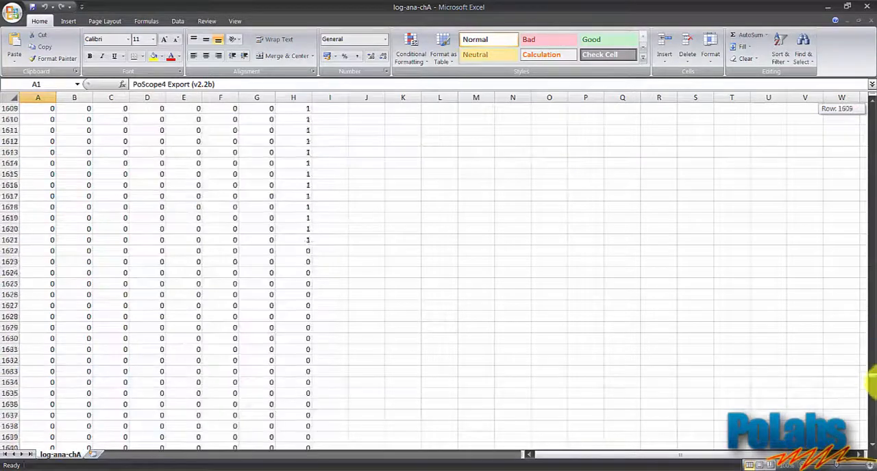
{"action": "scroll", "scroll_direction": "down", "scroll_amount": 3}
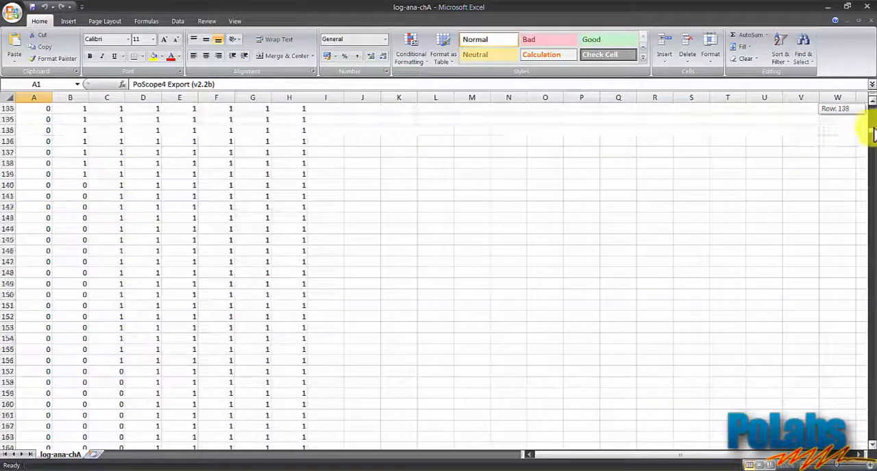
{"action": "scroll", "scroll_direction": "up", "scroll_amount": 3}
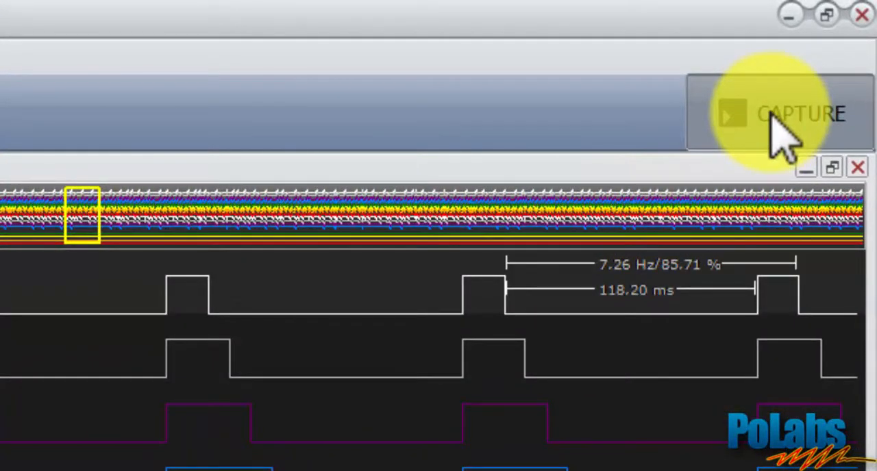
Halt acquisition with CAPTURE and close the logic analyzer window.
{"action": "left_click", "coordinate": [778, 112]}
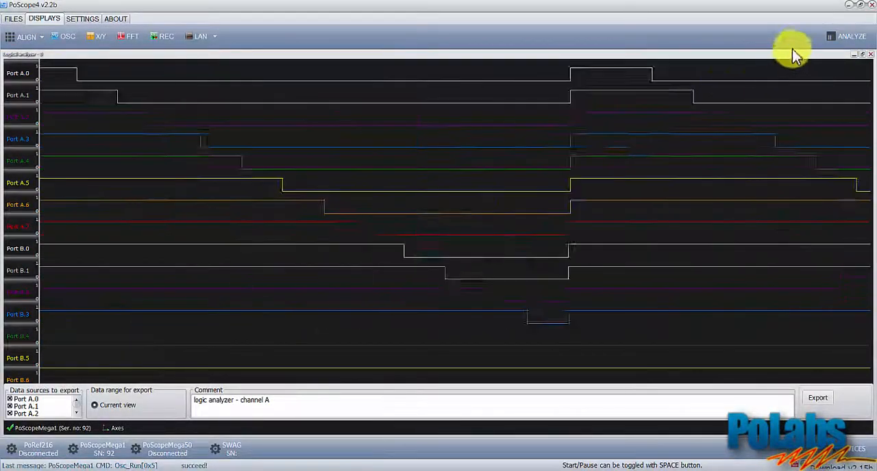
{"action": "left_click", "coordinate": [870, 55]}
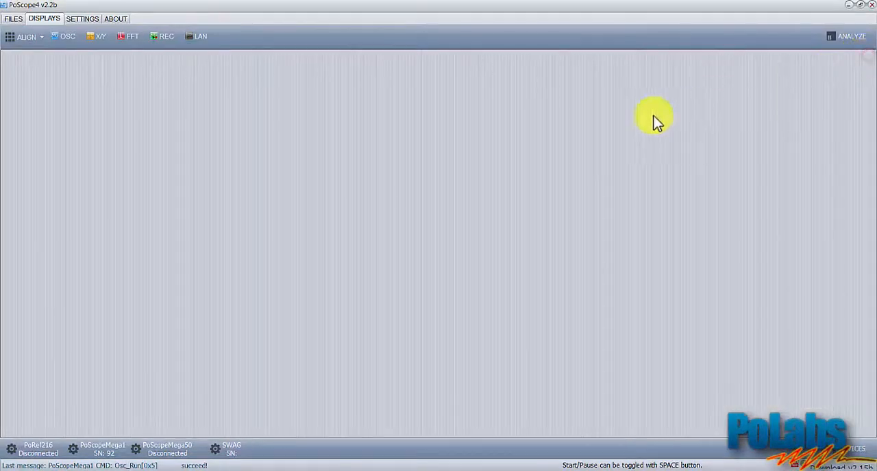